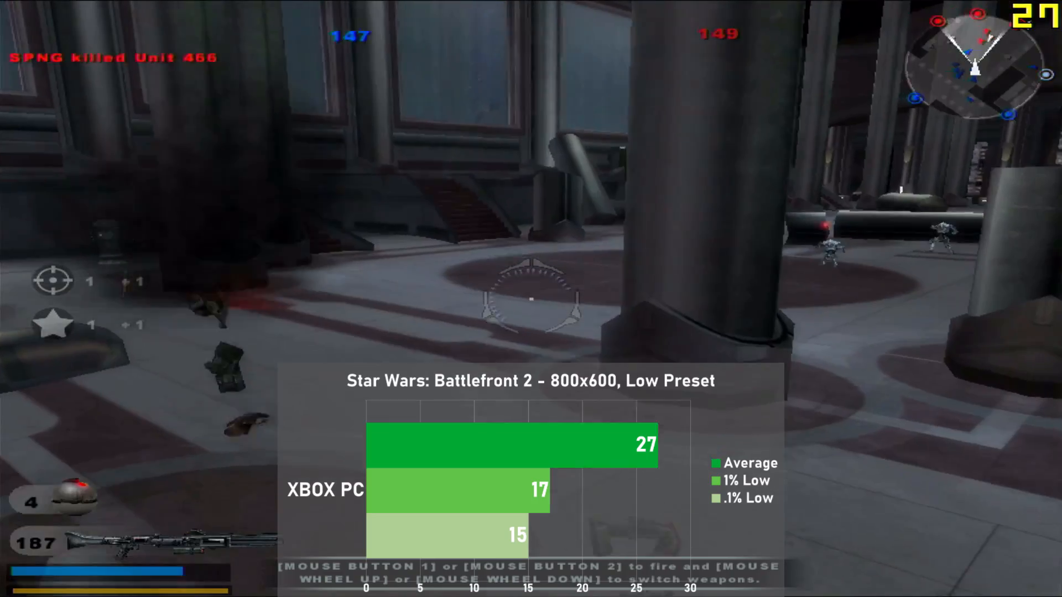
Fire the blaster at the Super Battle Droid, dropping ammo from 187 to 183
{"action": "left_click", "coordinate": [525, 299]}
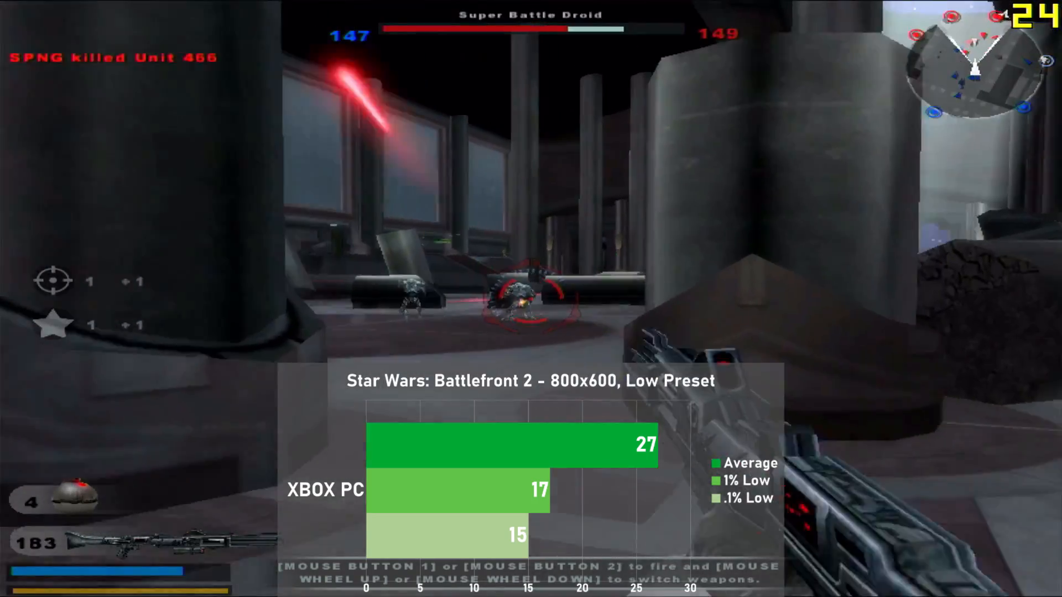